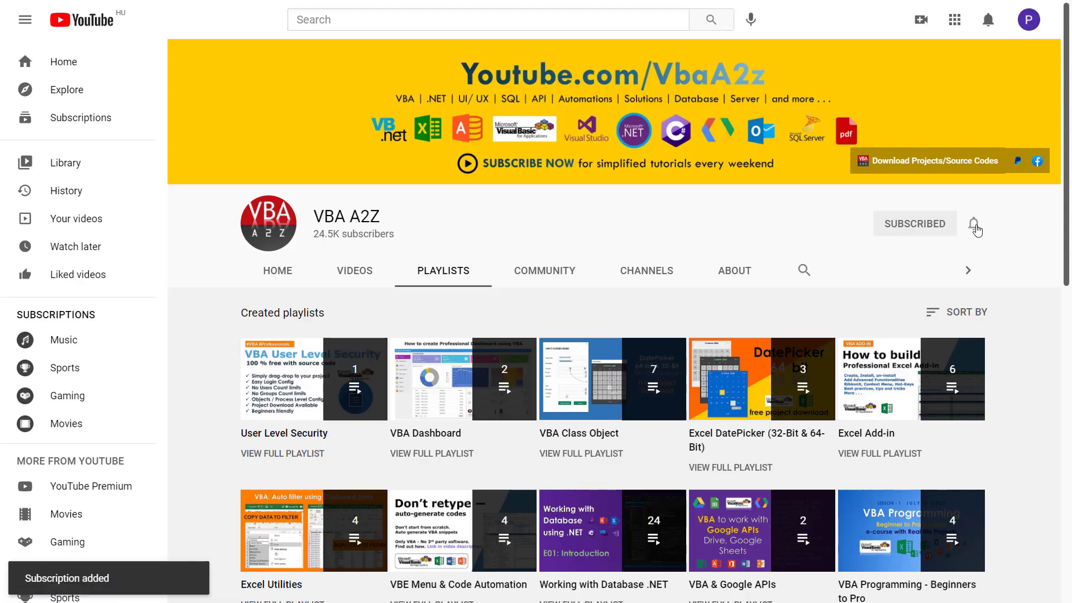
Subscribe to the VBA A2Z YouTube channel
click(464, 589)
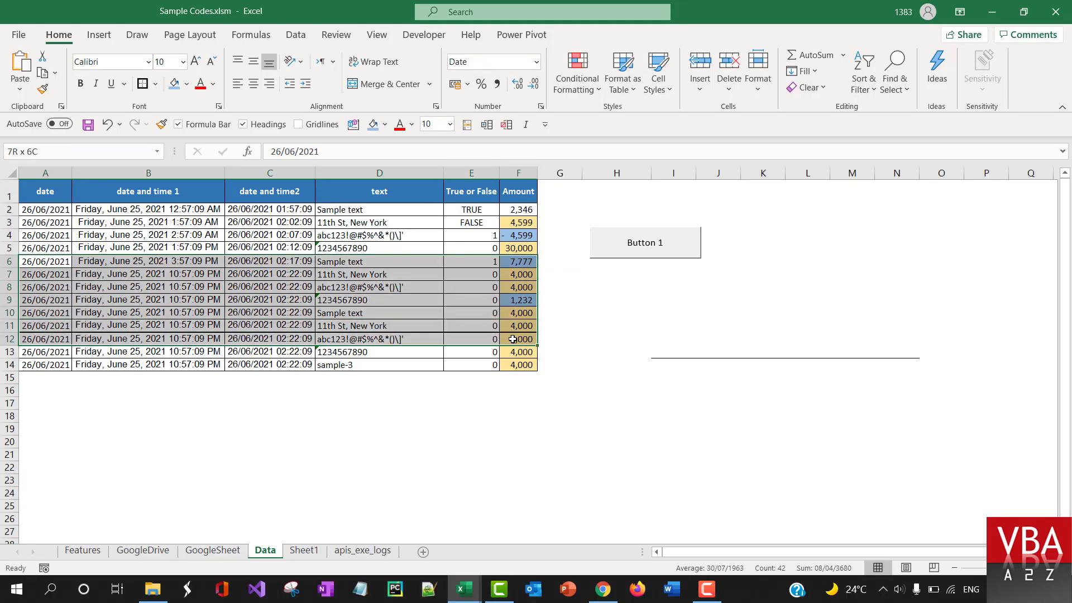
Select cell A6 on the Data sheet, clearing the earlier multi-row selection
click(44, 261)
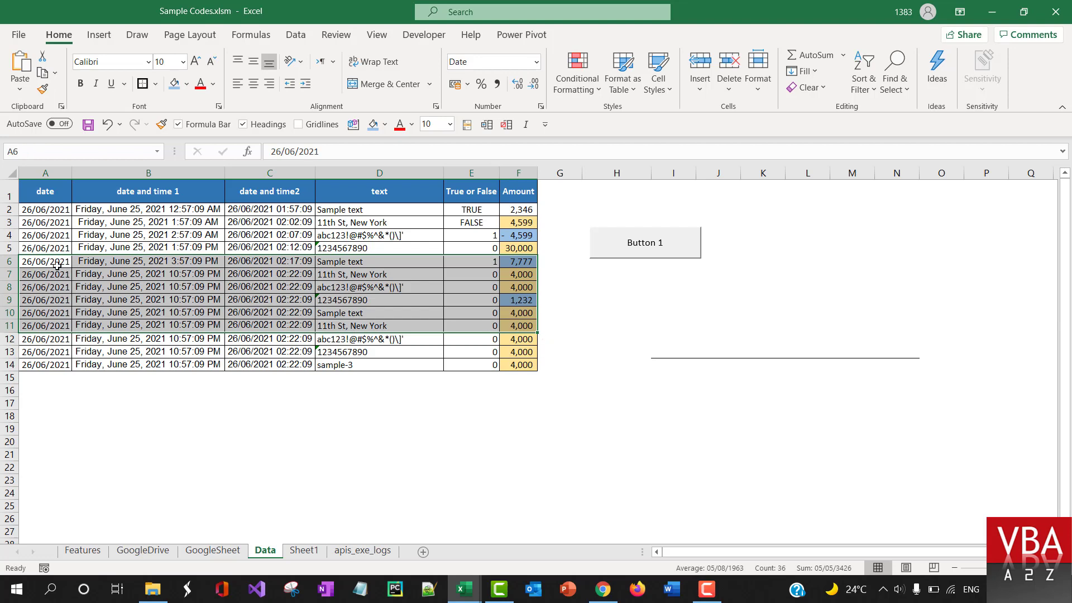
mouse_move(590, 339)
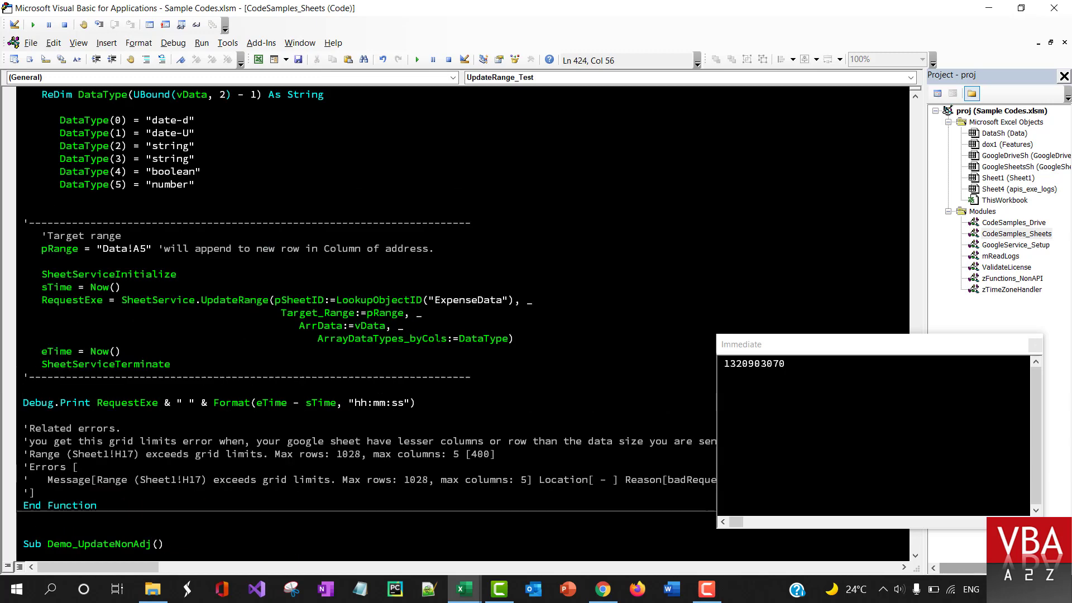
Restore the code editor window and scroll to the UpdateRange_Test macro reading A5:F7
double_click(369, 326)
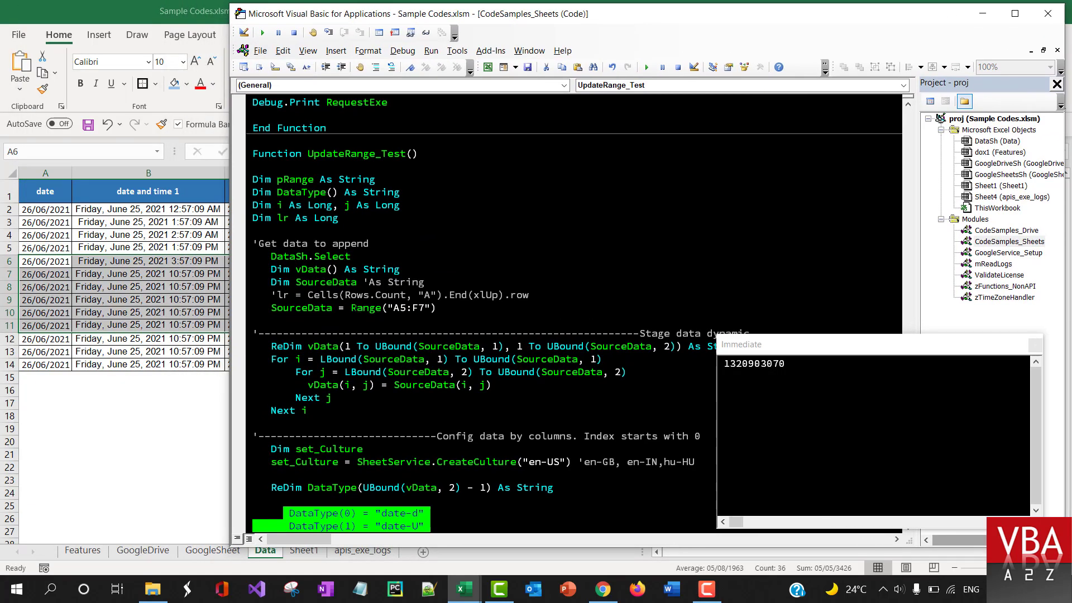
scroll(down, 3)
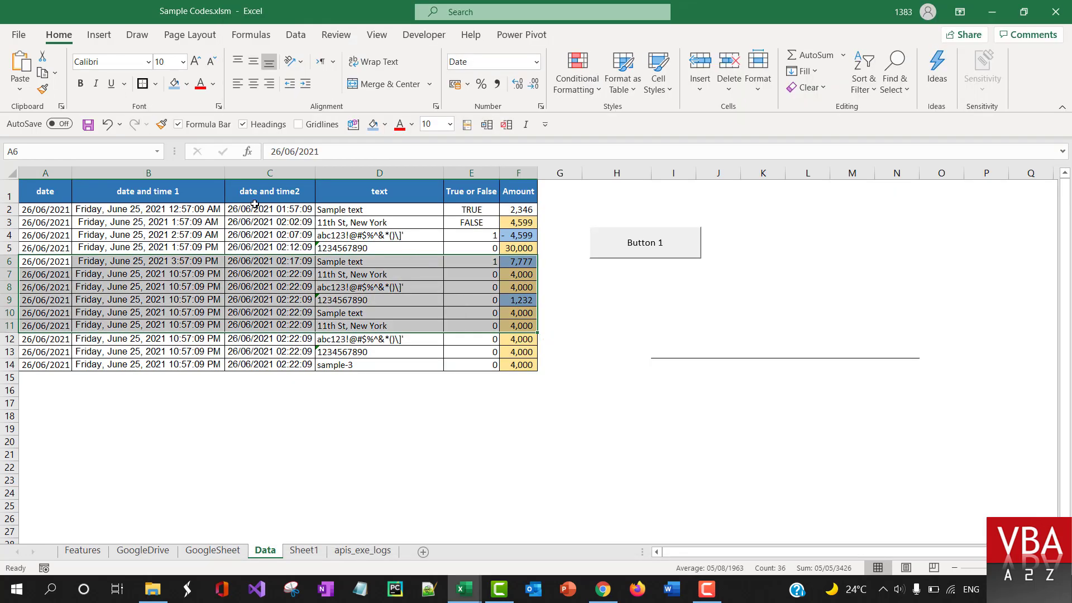
Shade the A5:F7 rows on the Data sheet green to mark the macro's source range
click(45, 248)
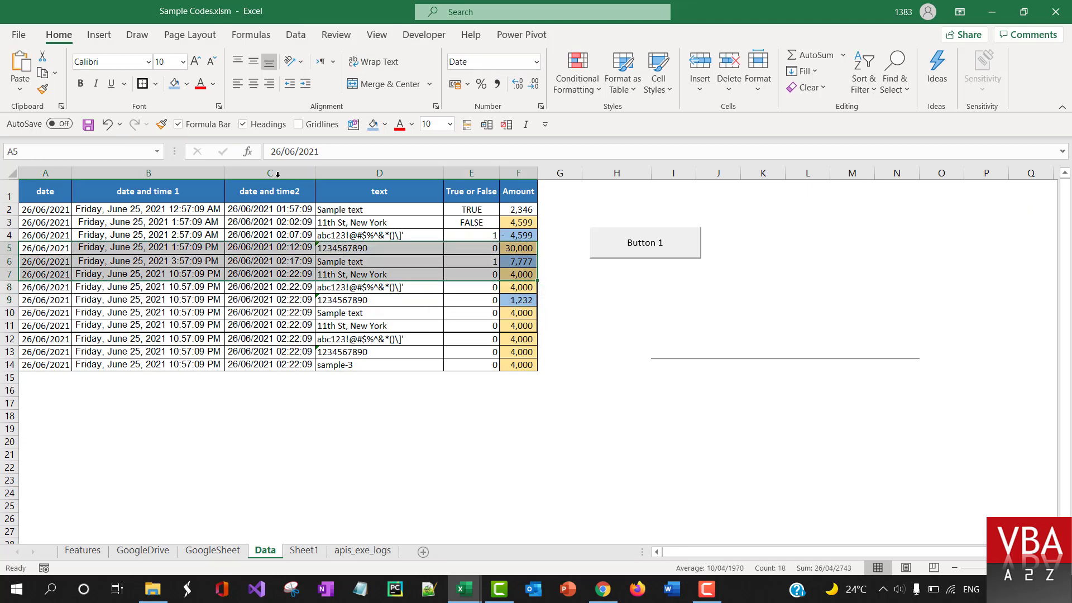
click(187, 83)
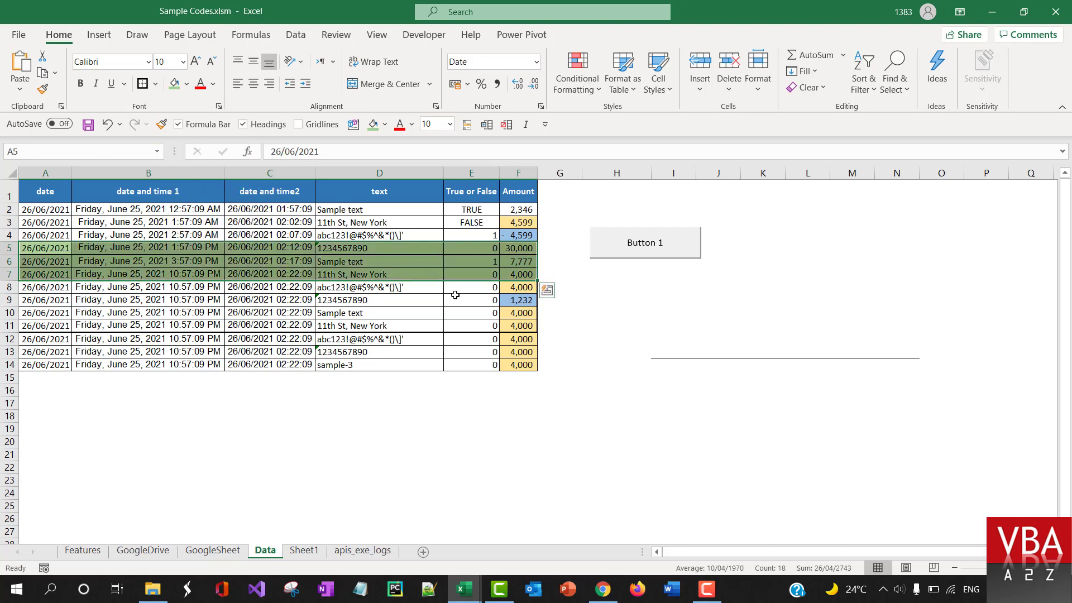
key(alt+tab)
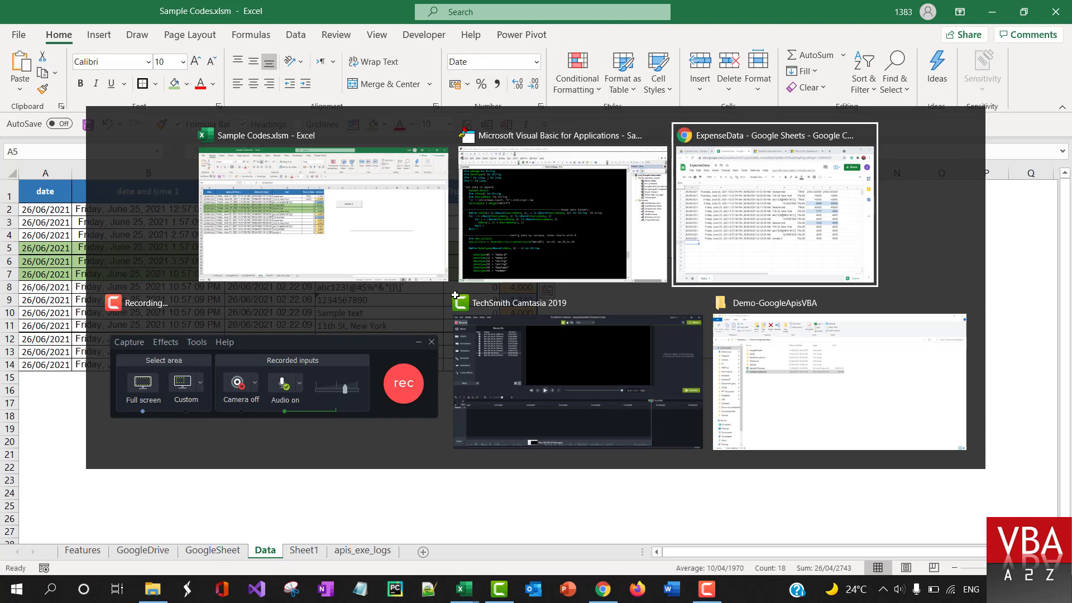
In the ExpenseData Google Sheet, overwrite the target rows 5–7 with x placeholders
click(773, 205)
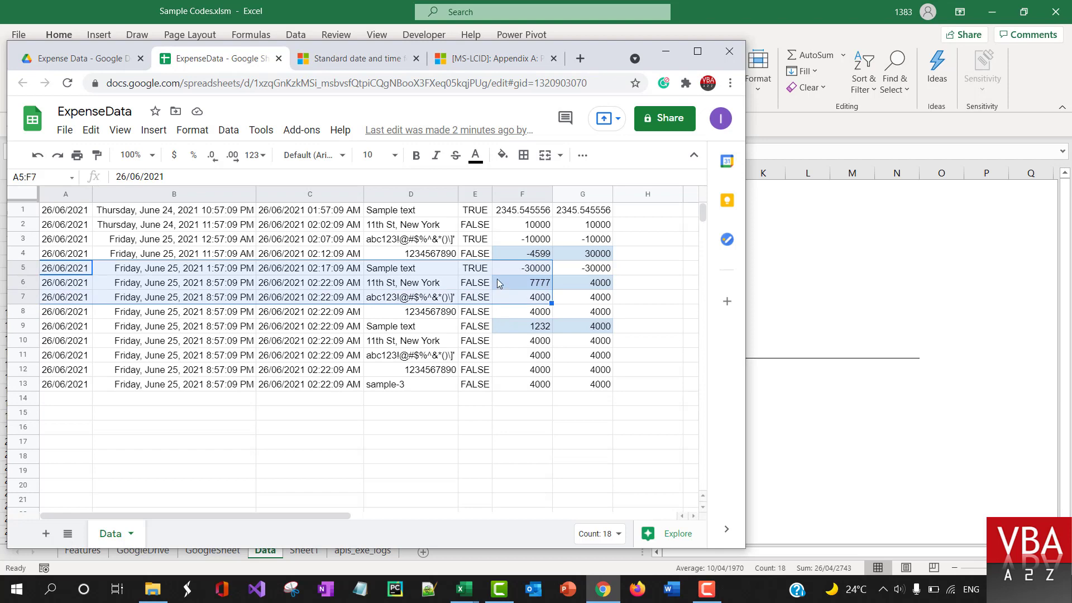
click(501, 154)
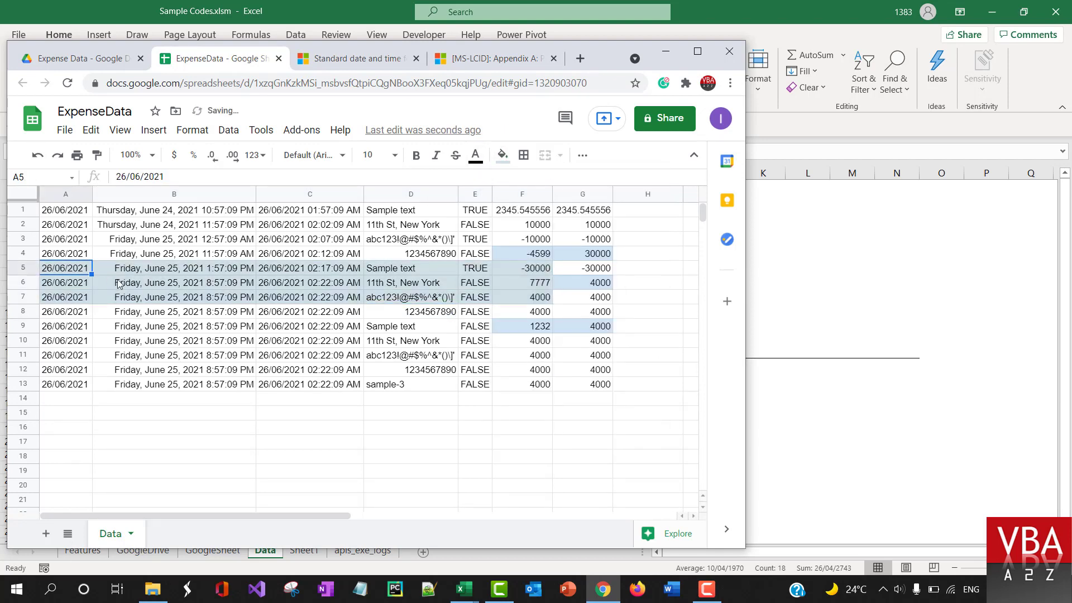
mouse_move(498, 275)
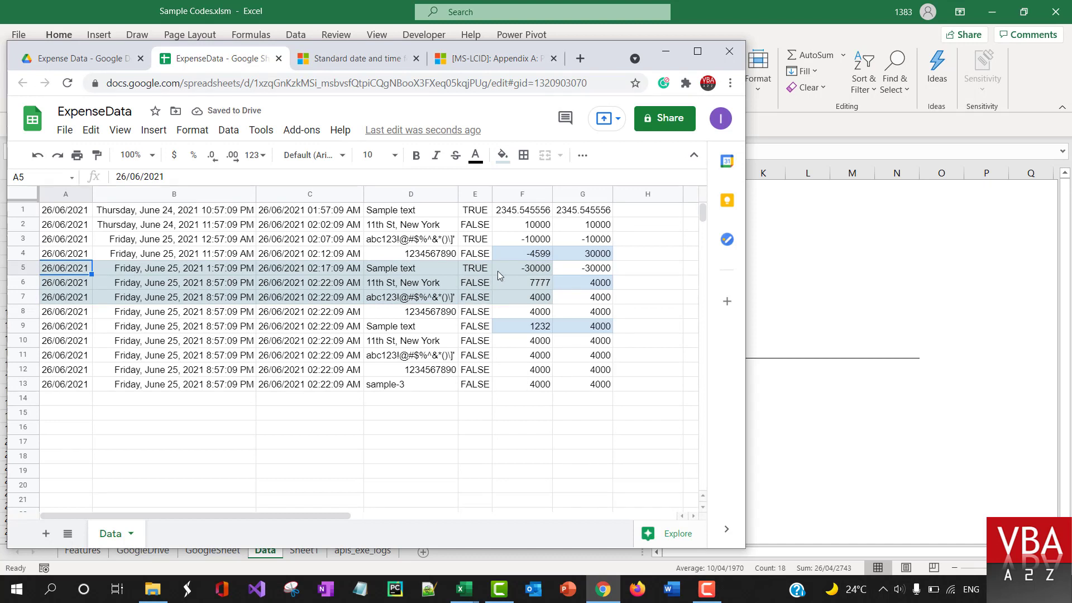
click(475, 267)
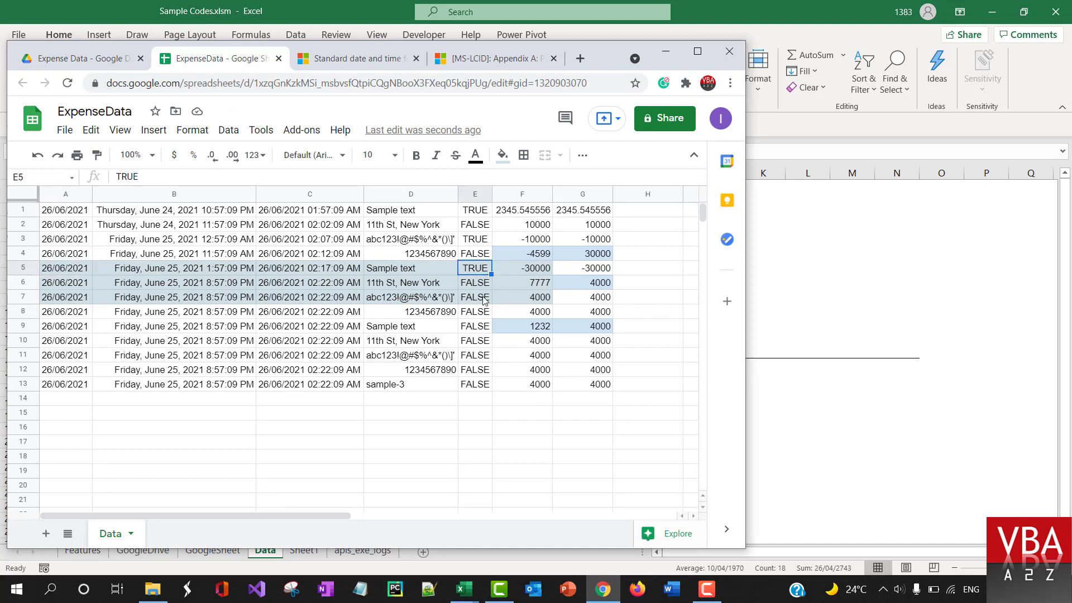
text(xlUp).row)
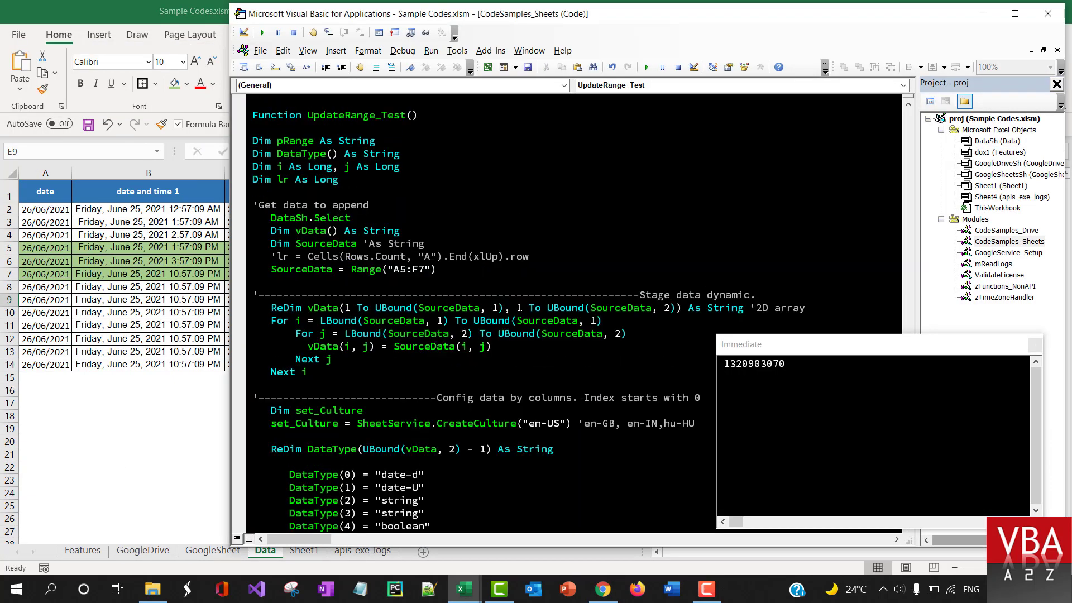
key(alt+tab)
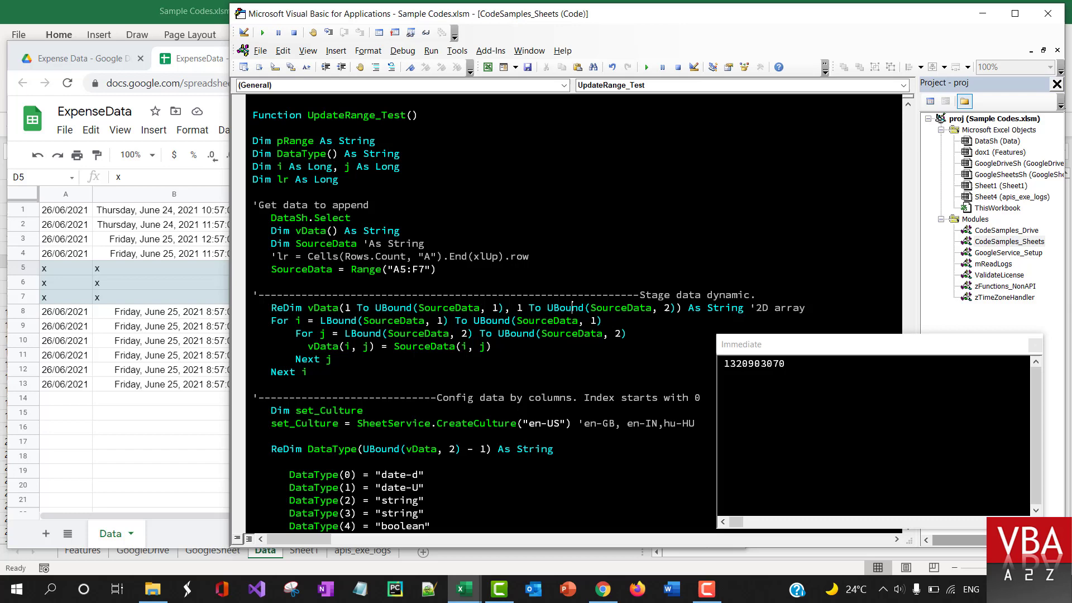
scroll(down, 3)
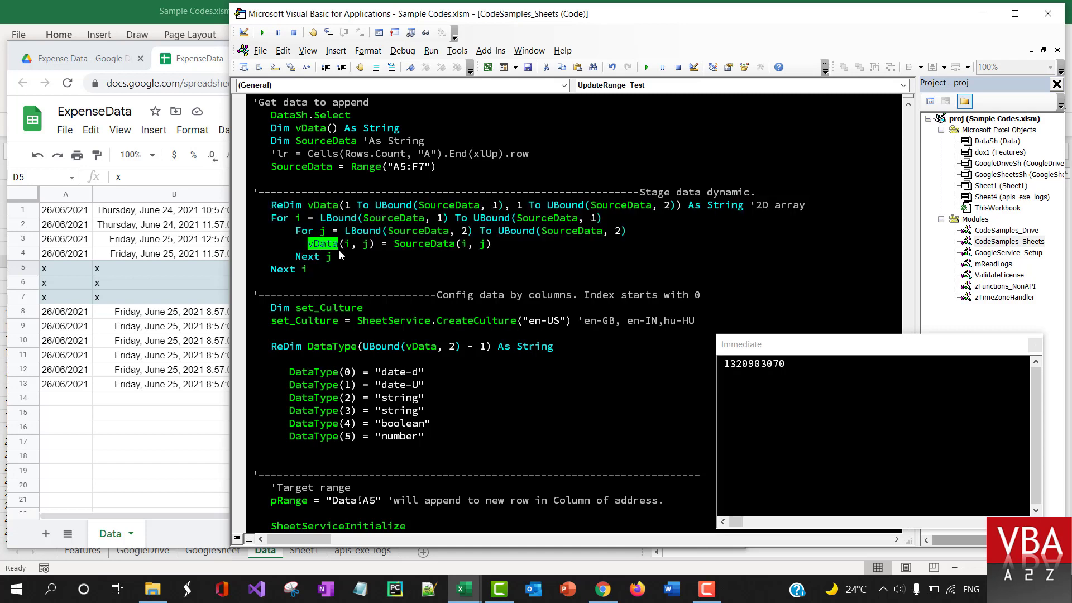
mouse_move(341, 255)
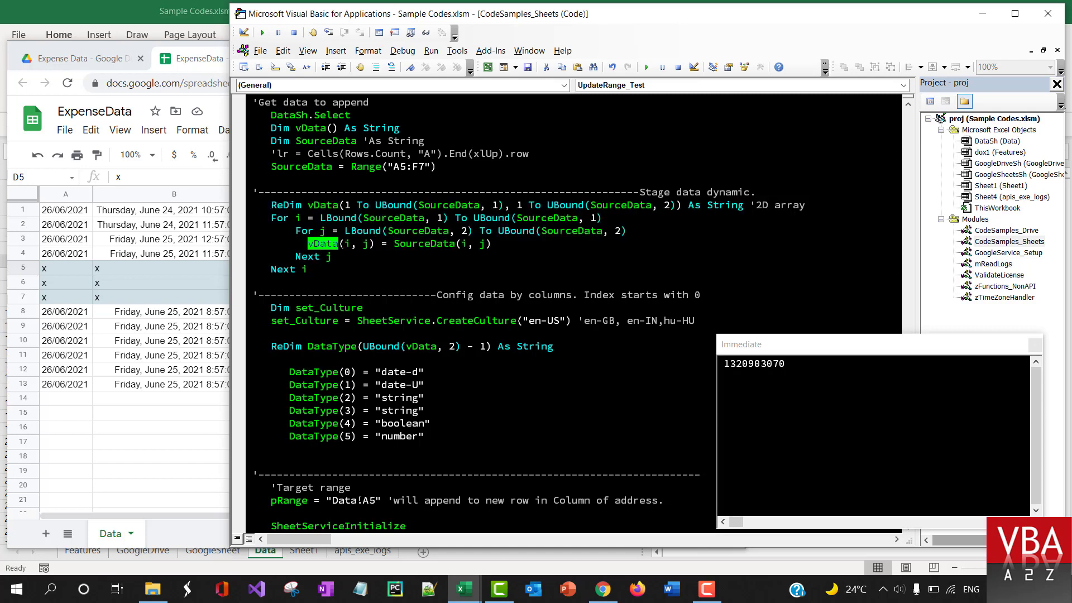
scroll(down, 3)
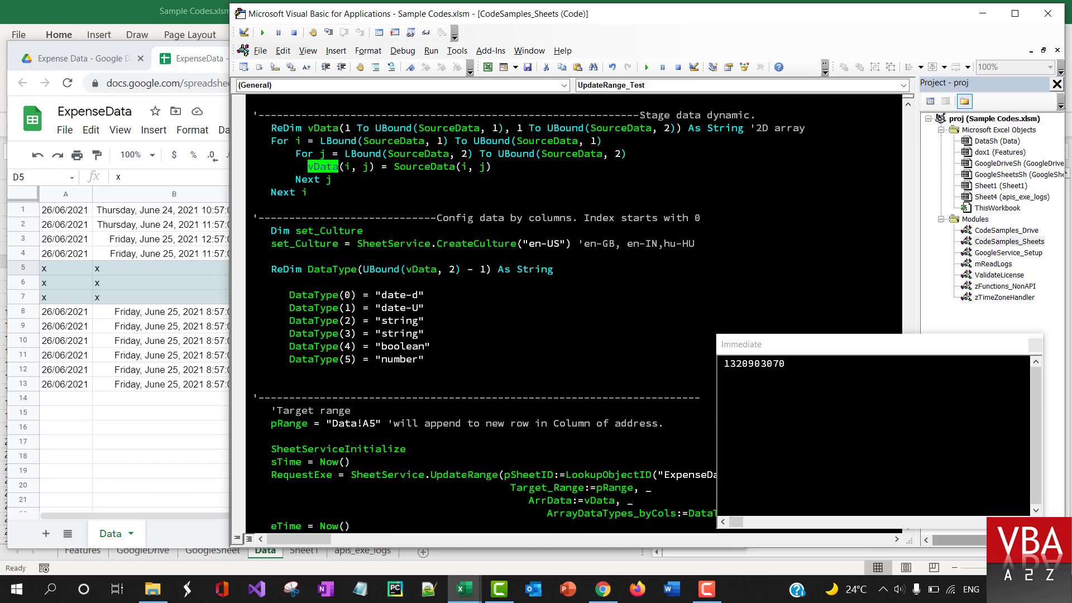
double_click(463, 475)
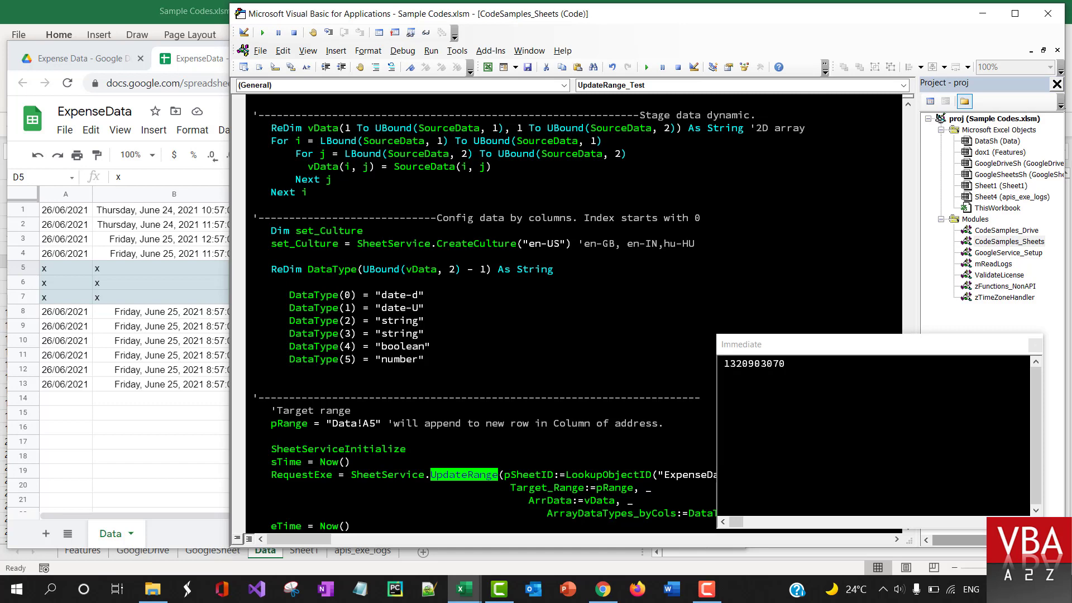
scroll(down, 3)
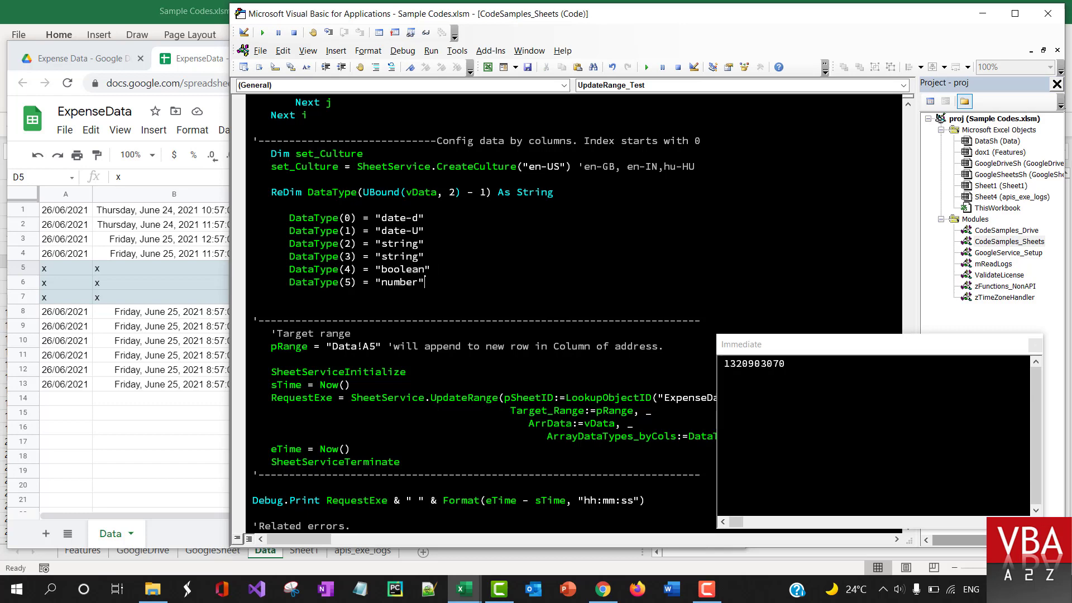
scroll(down, 3)
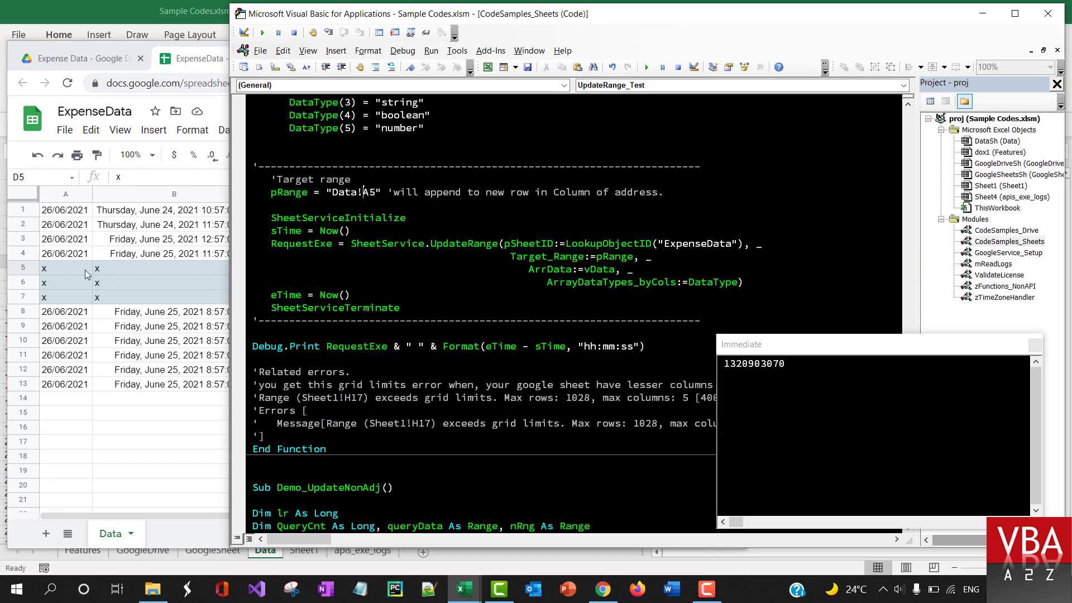
key(alt+tab)
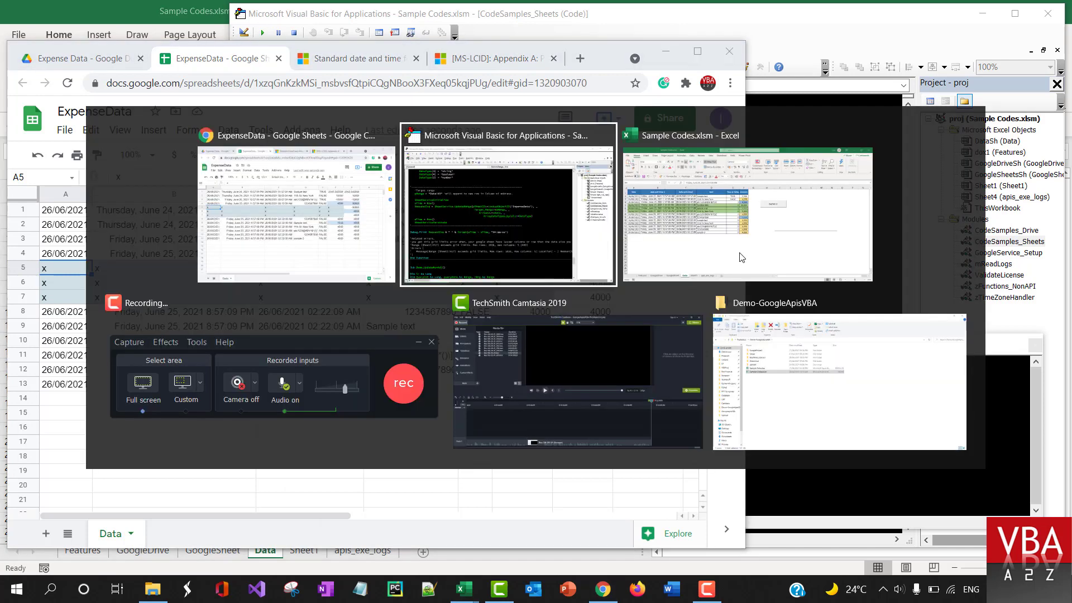
Run the UpdateRange_Test macro from the code editor with ExpenseData visible beside it
click(747, 206)
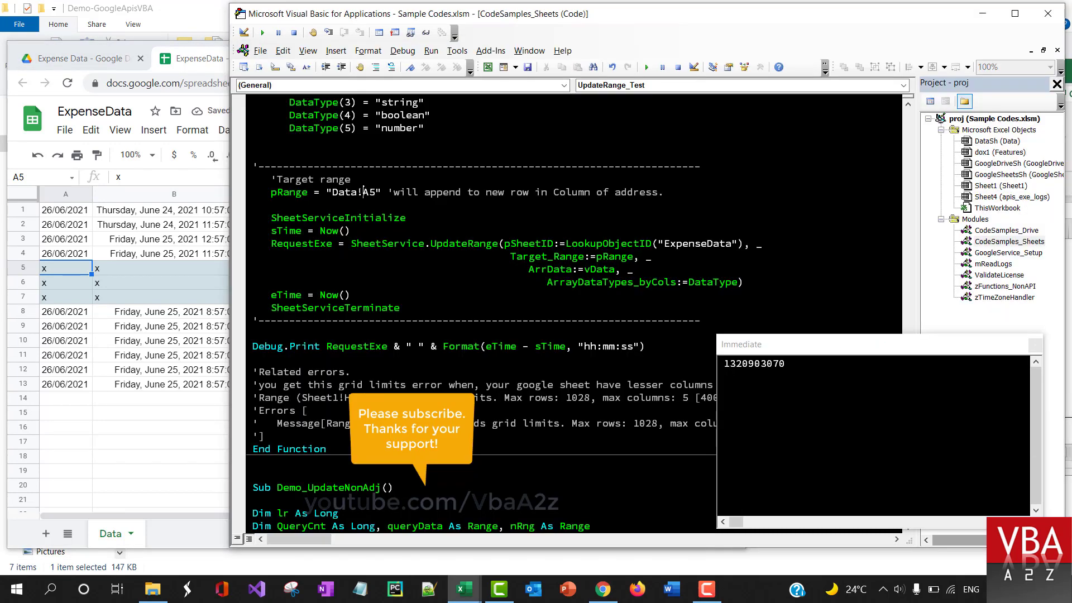
scroll(down, 3)
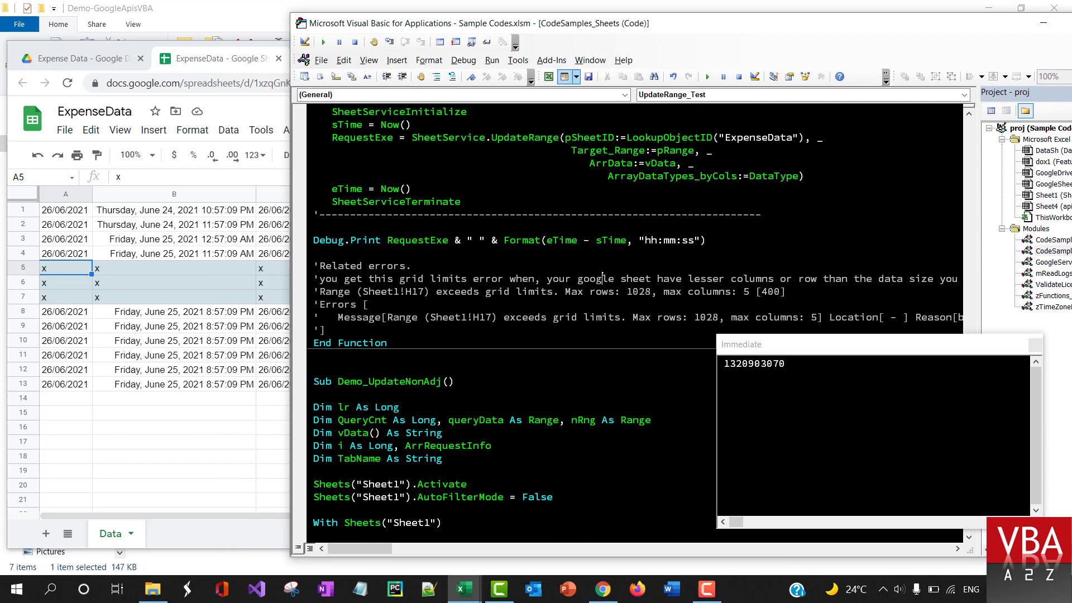
click(322, 41)
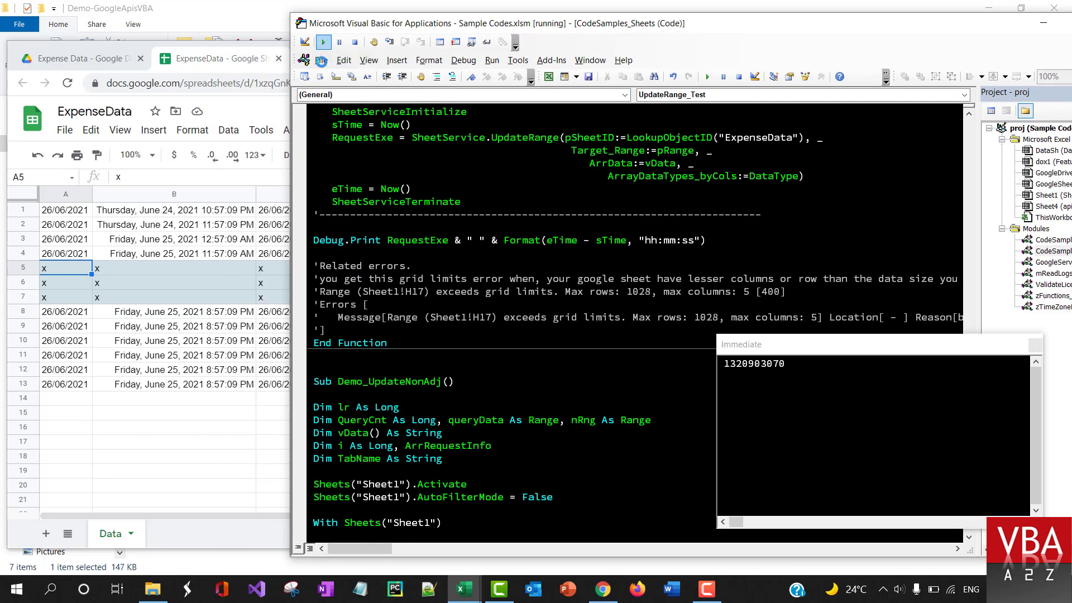